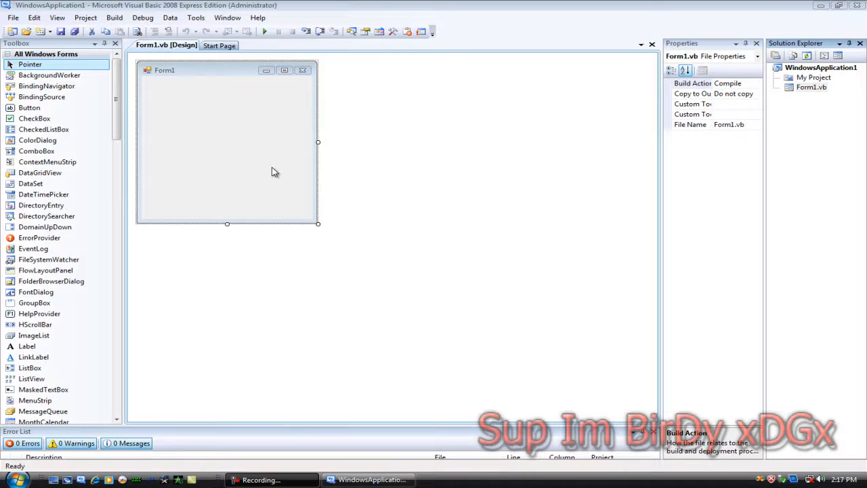
mouse_move(216, 111)
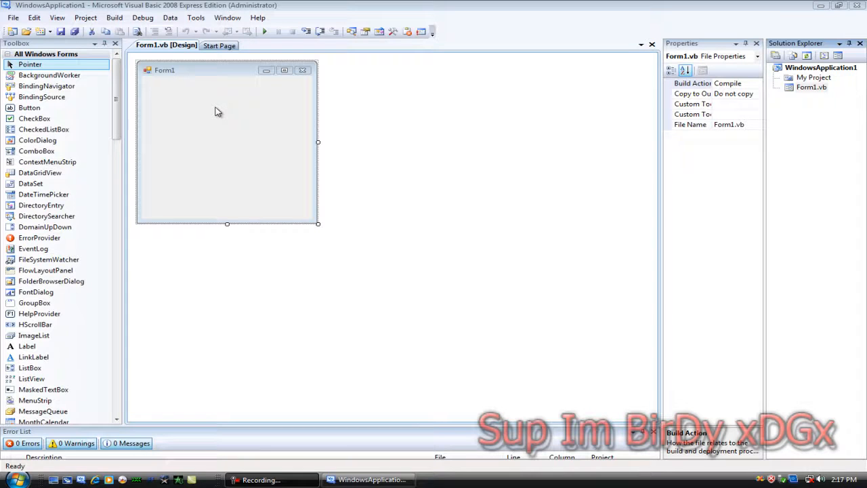
Reference DevComponents.DotNetBar2.dll from Program Files\DotNetBar\Bin via Add Reference > Browse
click(228, 143)
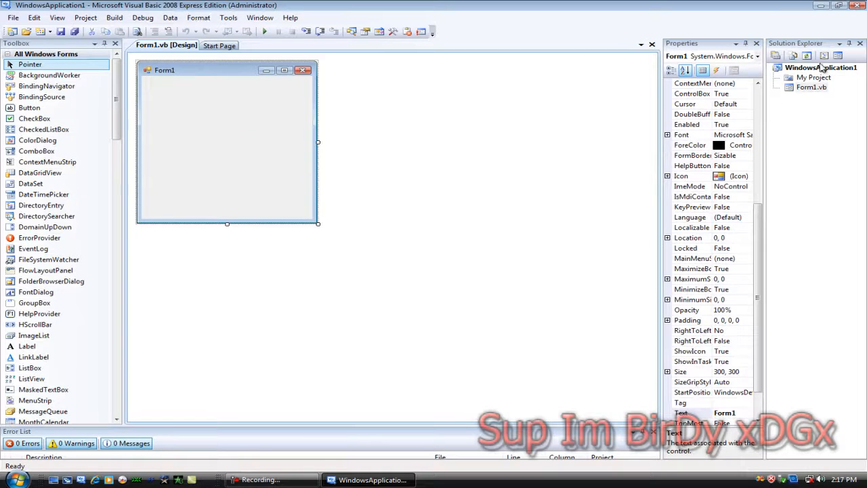
mouse_move(794, 56)
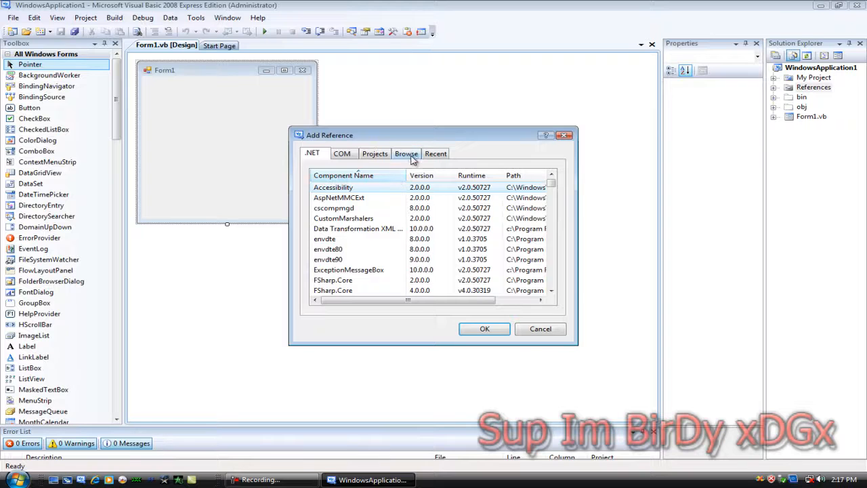
click(406, 153)
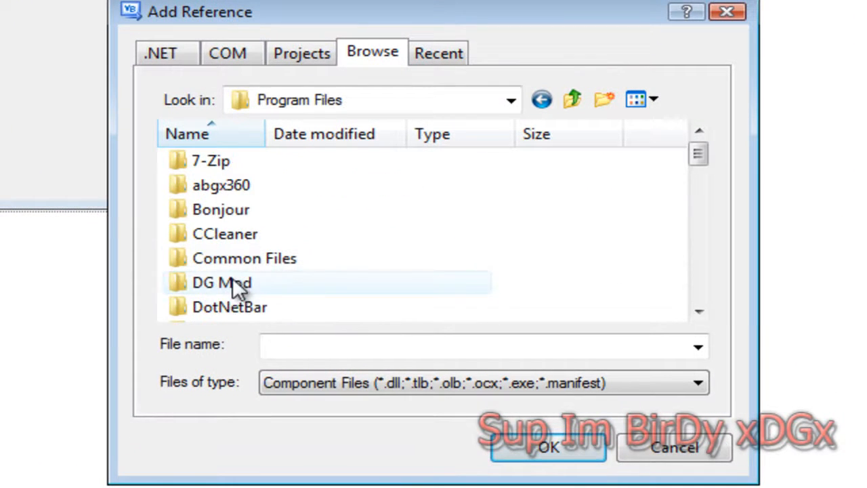
double_click(231, 306)
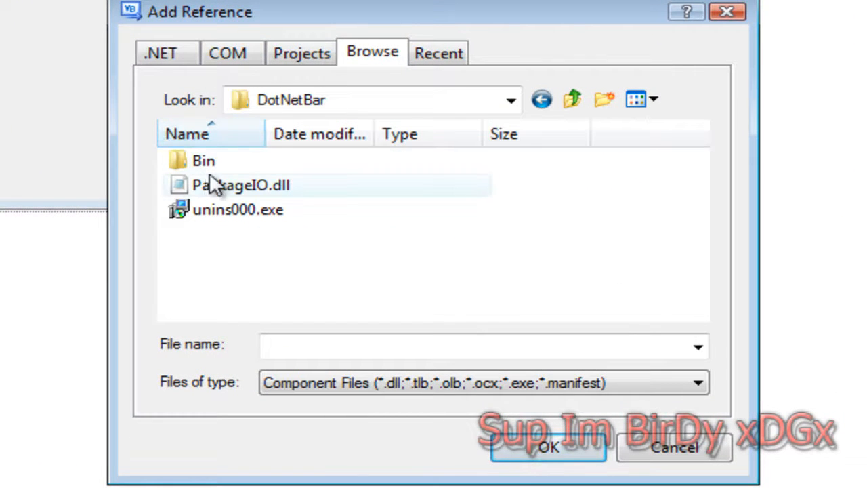
double_click(204, 160)
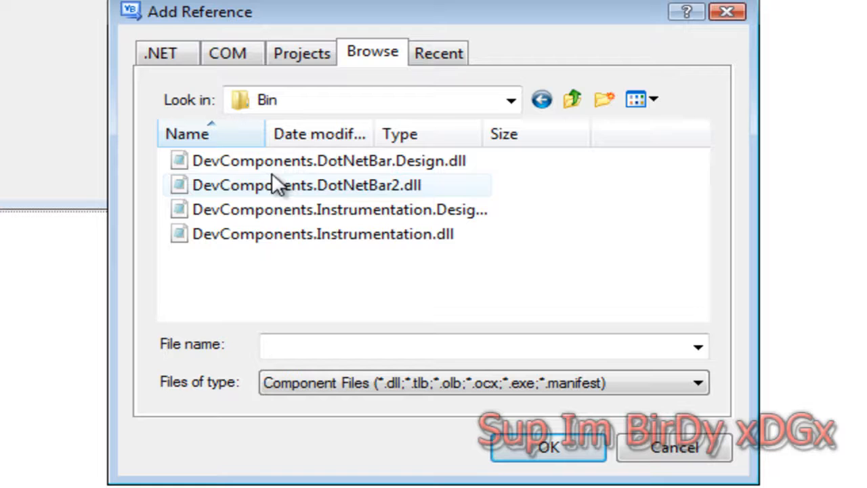
mouse_move(278, 193)
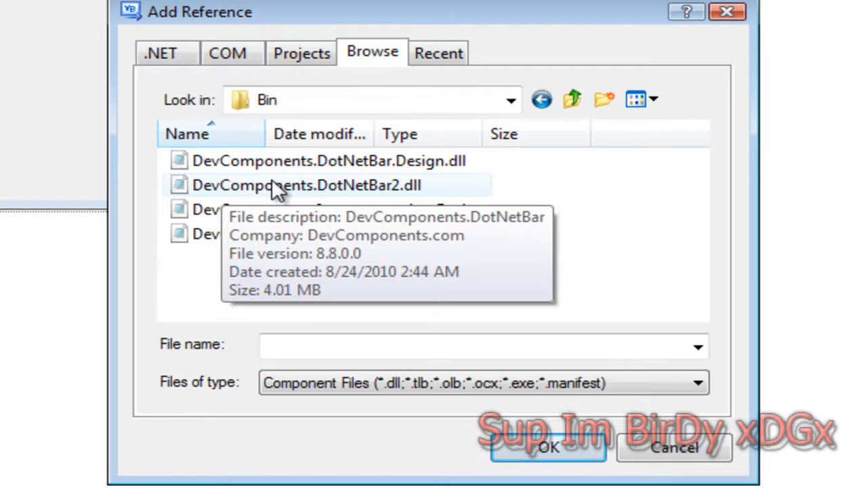
click(305, 184)
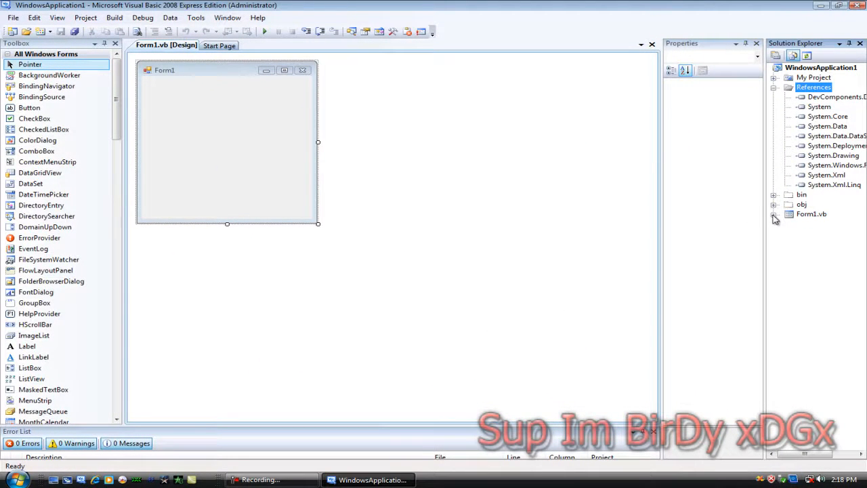
View the code of Form1.Designer.vb from Solution Explorer
click(775, 214)
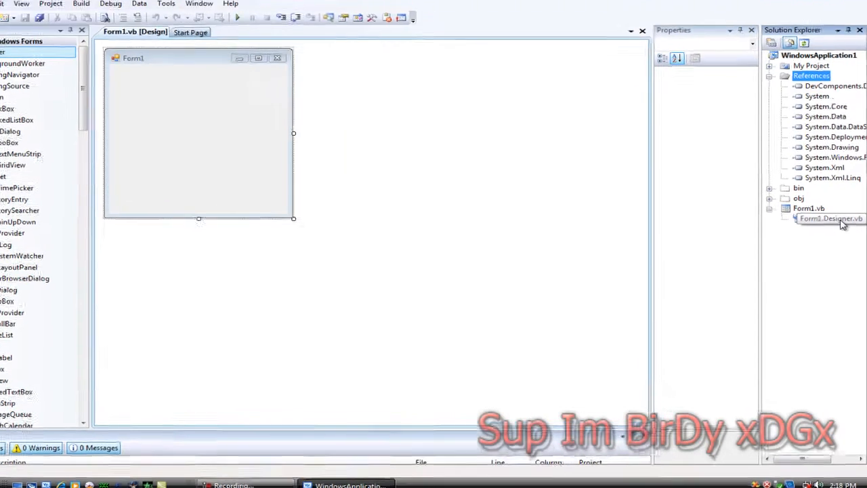
right_click(829, 218)
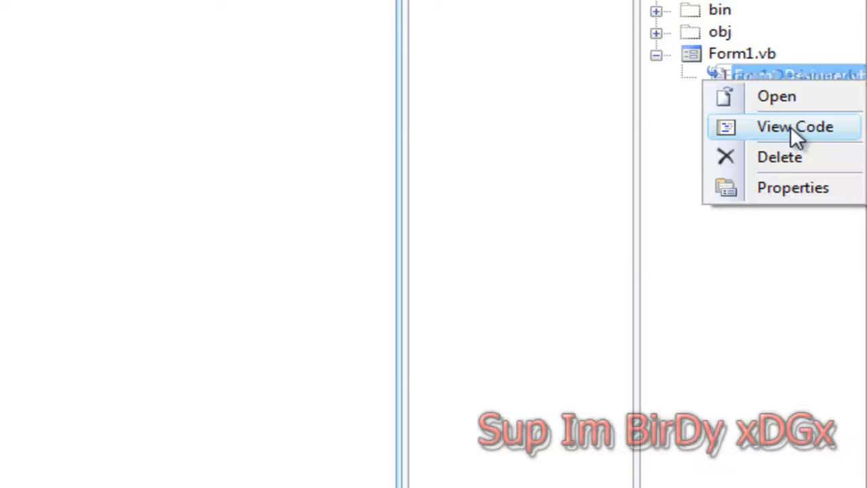
click(796, 128)
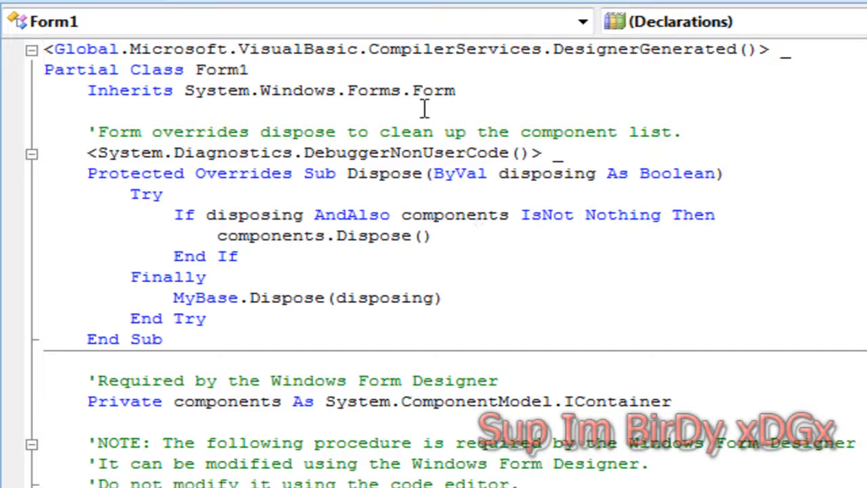
Change Form1's Inherits line to DevComponents.DotNetBar.Office2007Form
click(468, 90)
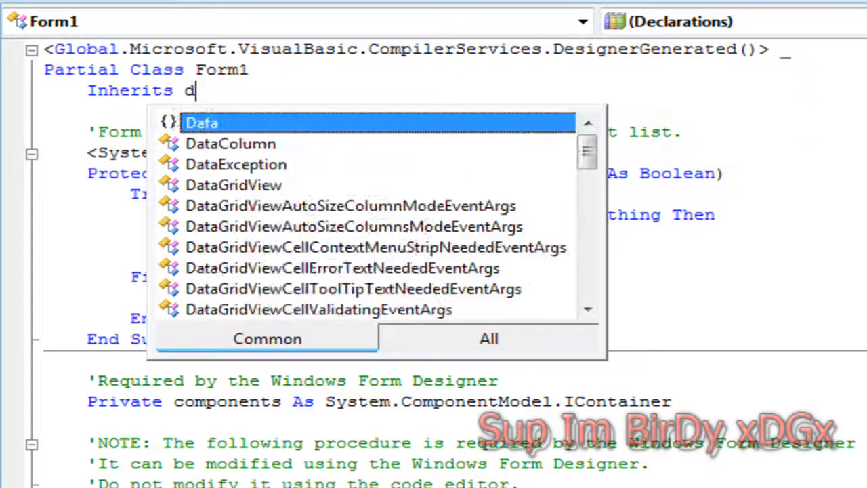
text(evComponents)
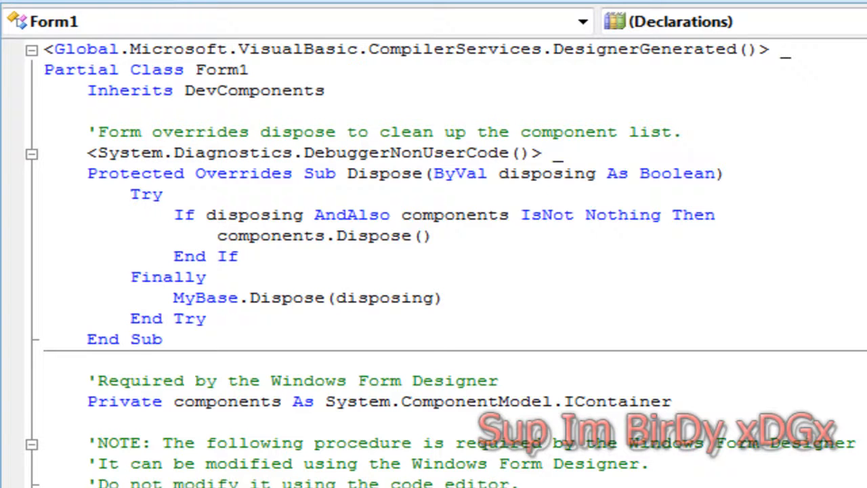
text(.DotNetBar)
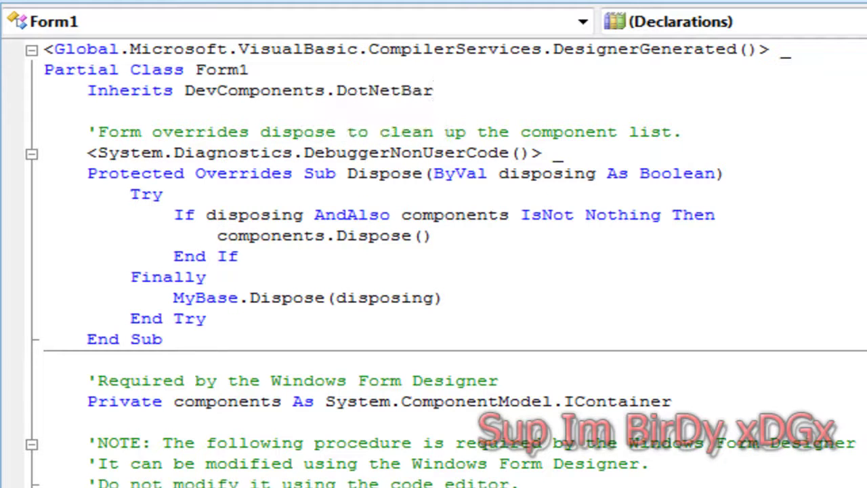
text(.)
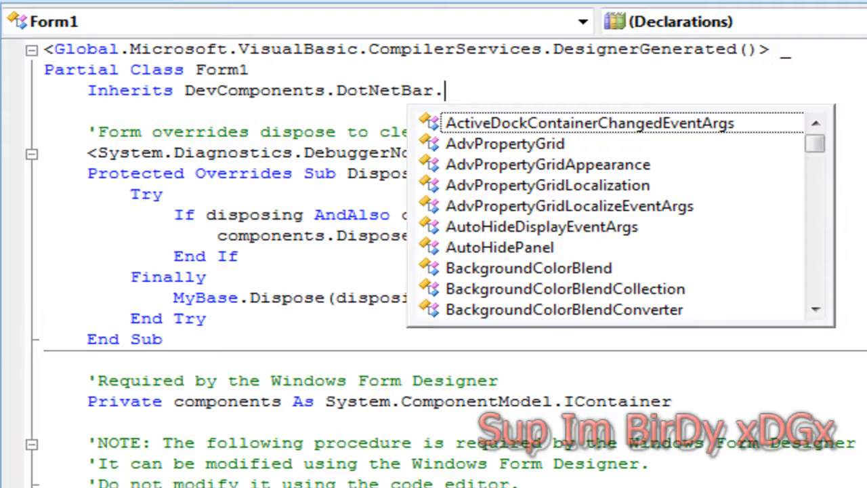
text(f)
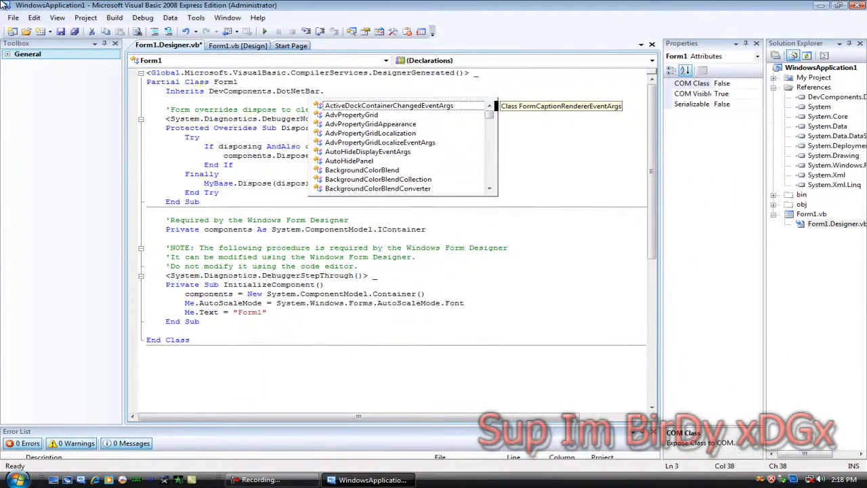
text(off)
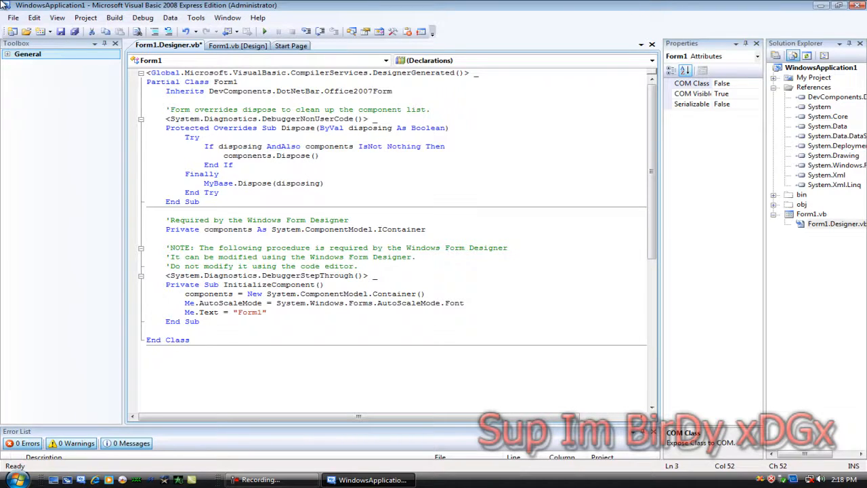
mouse_move(238, 46)
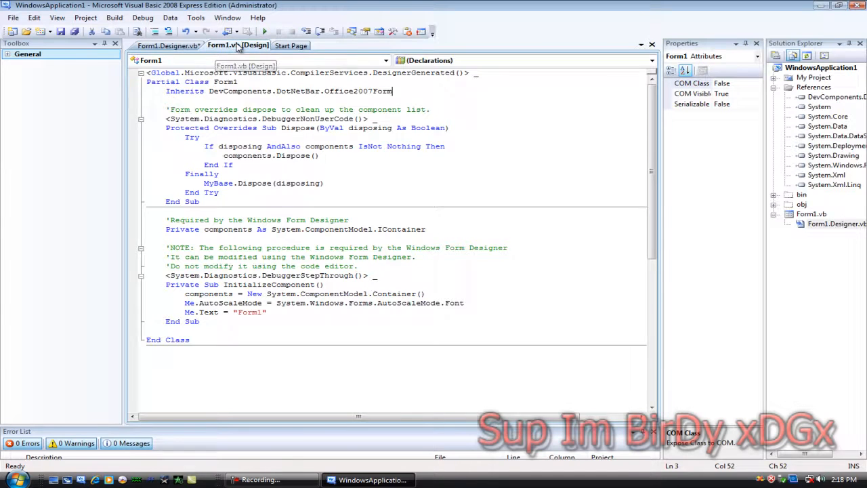
Return to Form1's design view and generate the empty Form1_Load handler
click(236, 46)
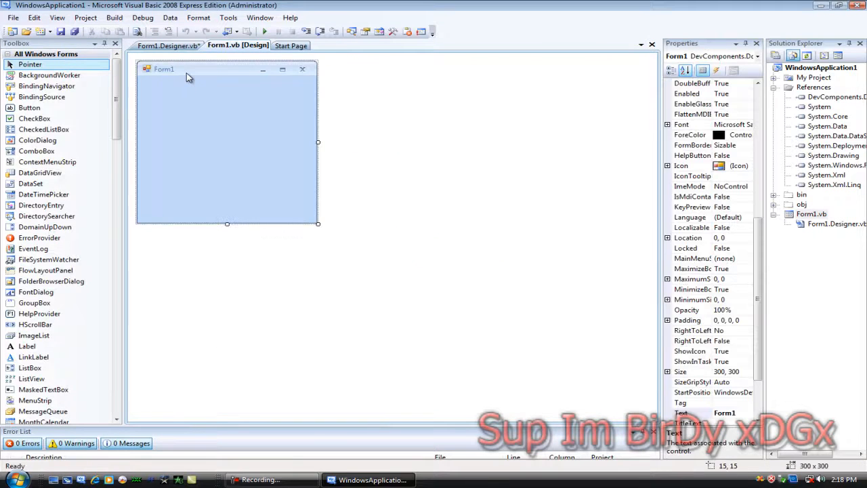
mouse_move(242, 111)
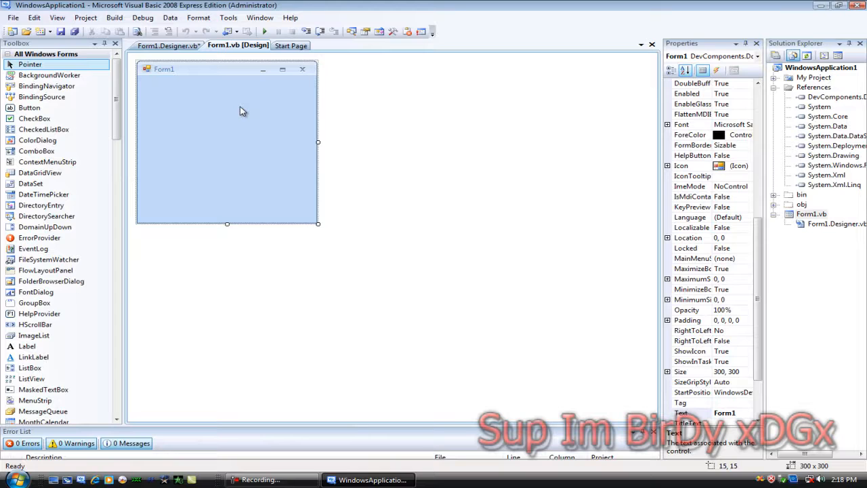
double_click(227, 143)
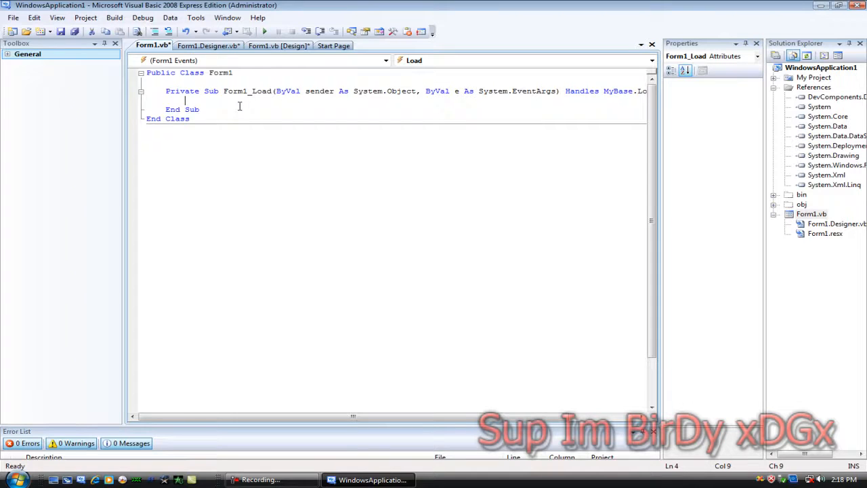
In Form1_Load set Me.Office2007ColorTable to eOffice2007ColorScheme.Black and run the form
text(Me.)
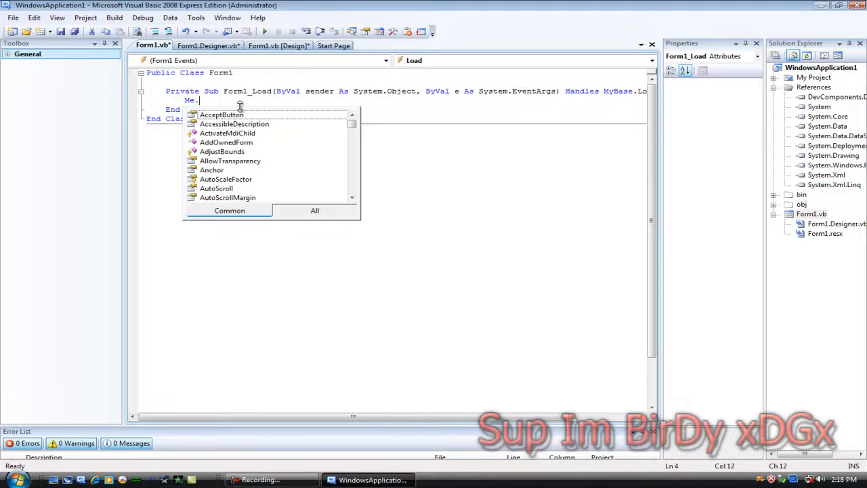
text(o)
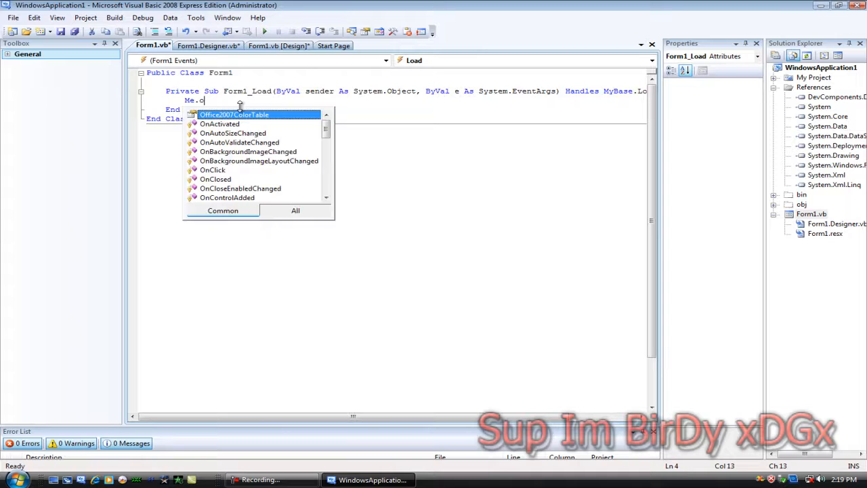
click(234, 114)
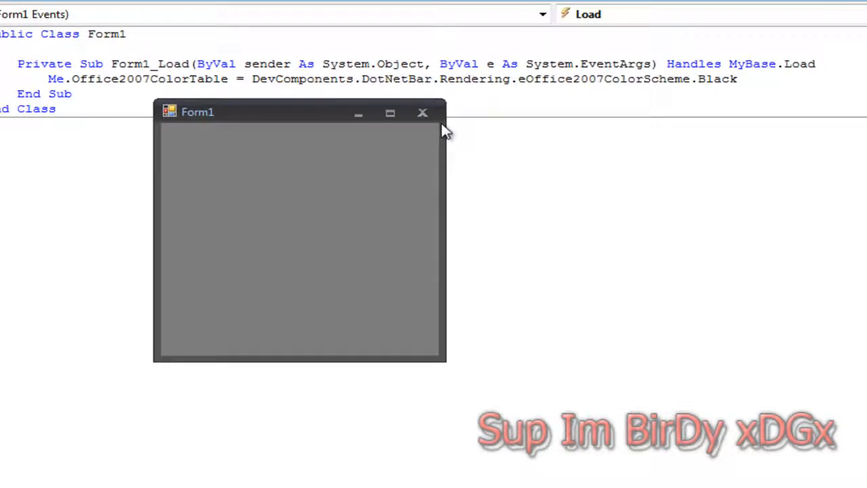
Close the Black form, change the scheme to Silver, run it and close it
click(423, 113)
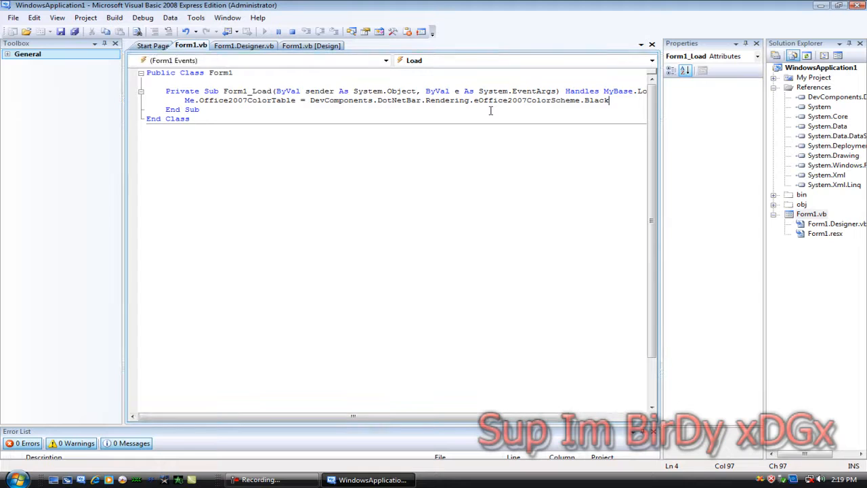
key(BackSpace)
text(Silver)
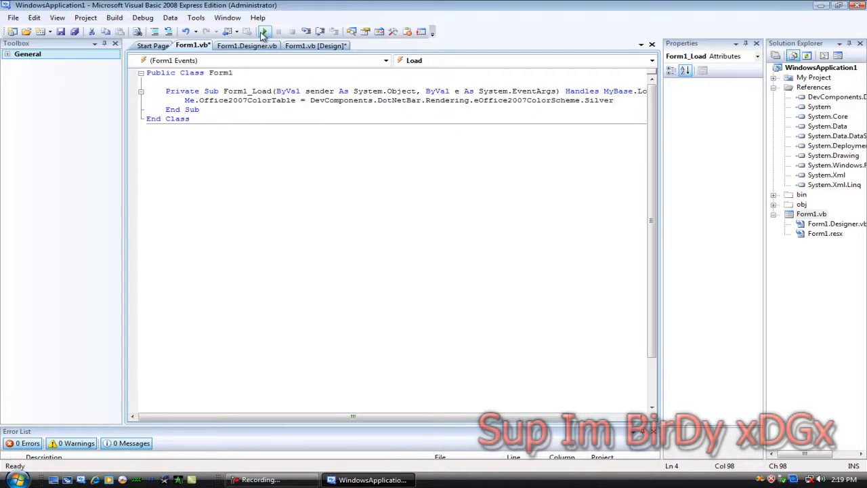
click(264, 33)
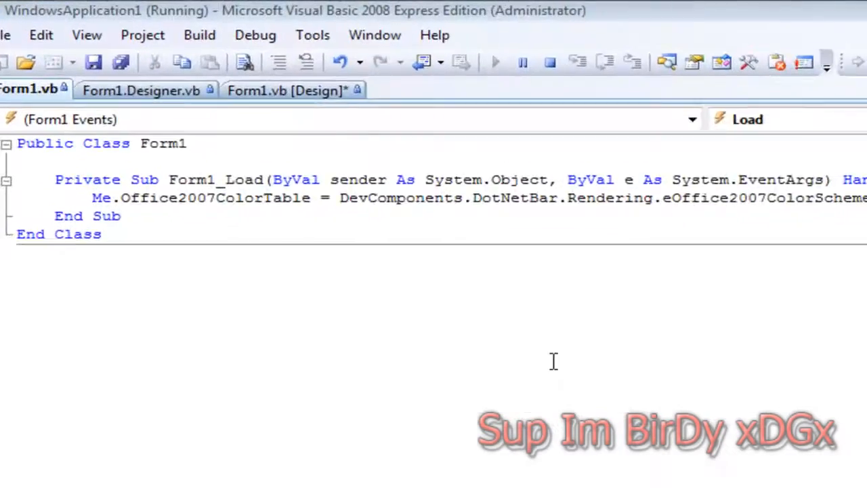
click(496, 63)
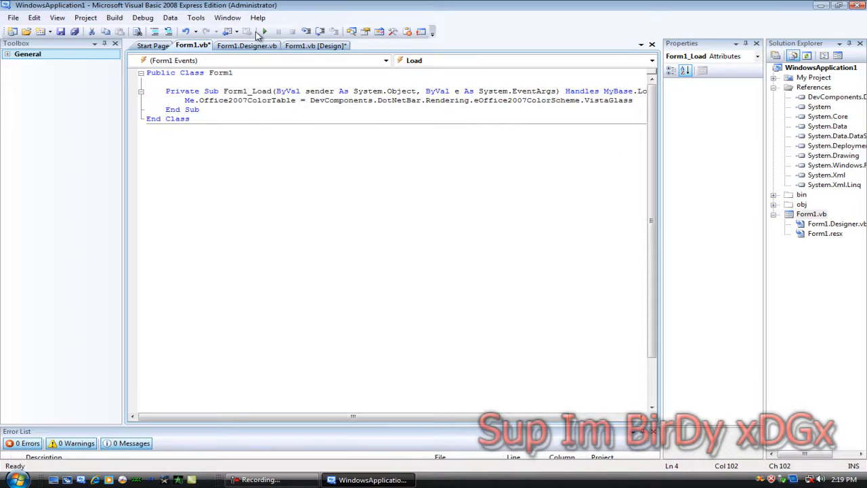
Change the scheme to VistaGlass, run the form and close it
click(263, 31)
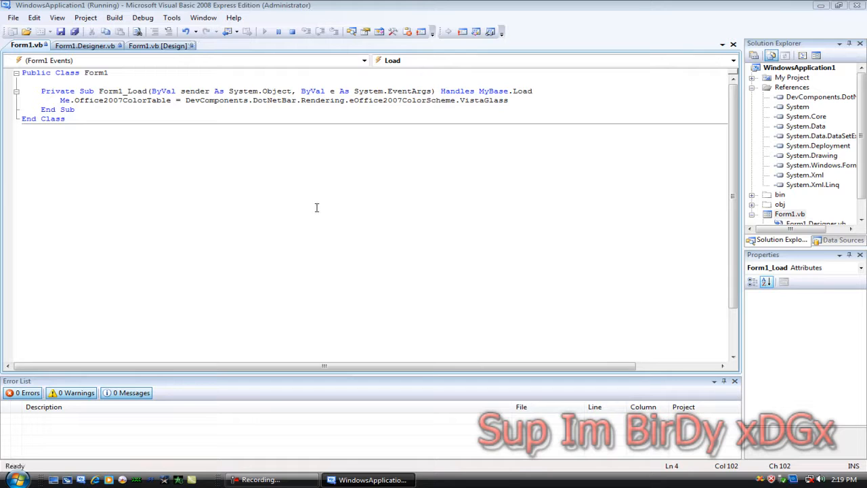
click(263, 33)
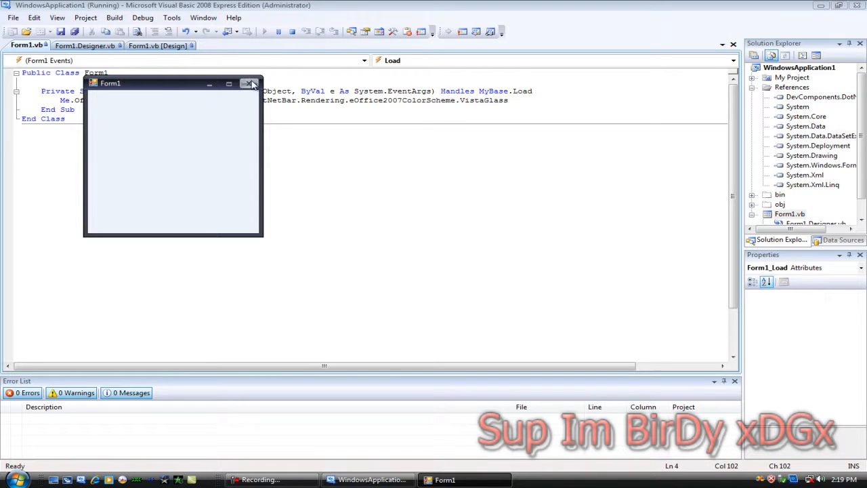
click(249, 82)
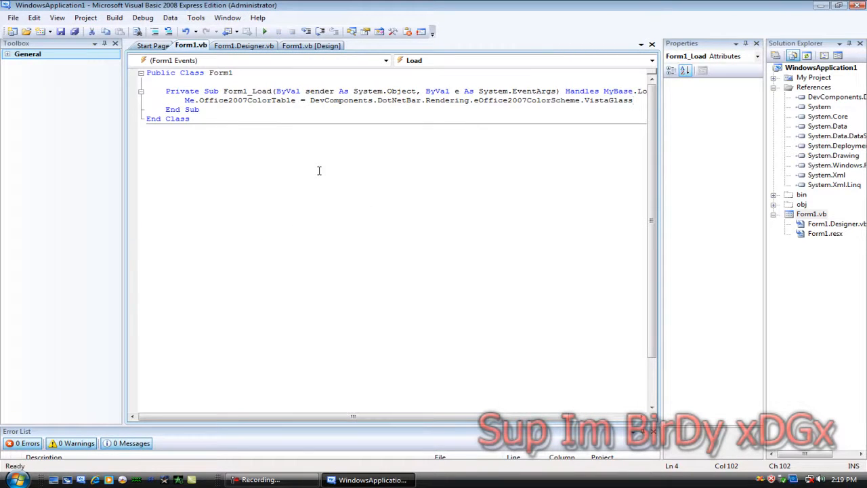